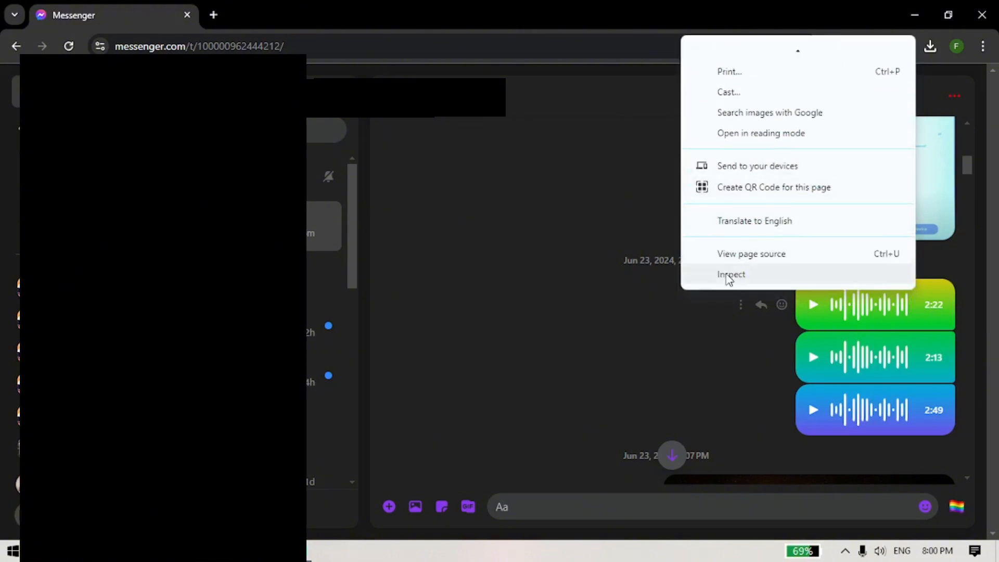
mouse_move(732, 278)
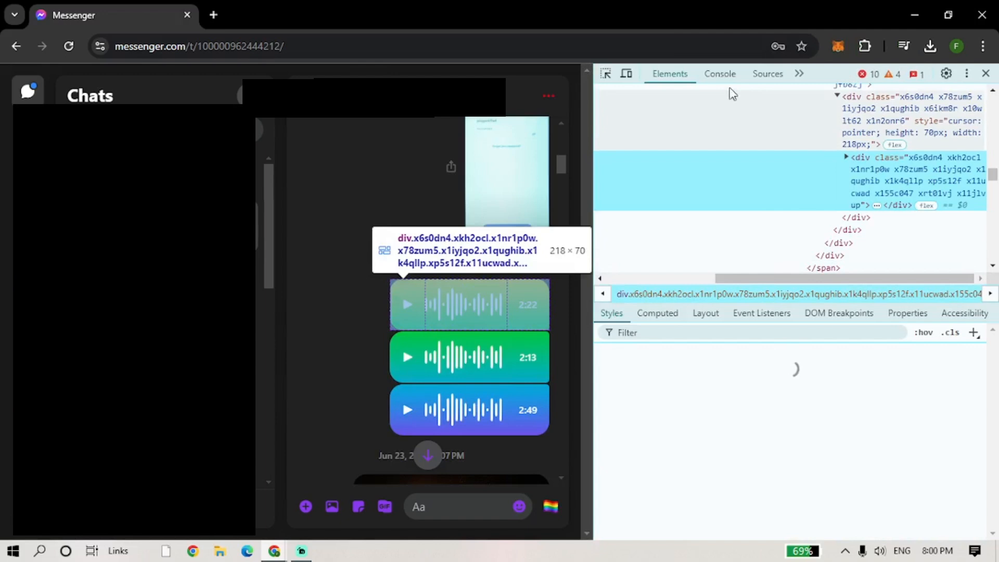
mouse_move(800, 92)
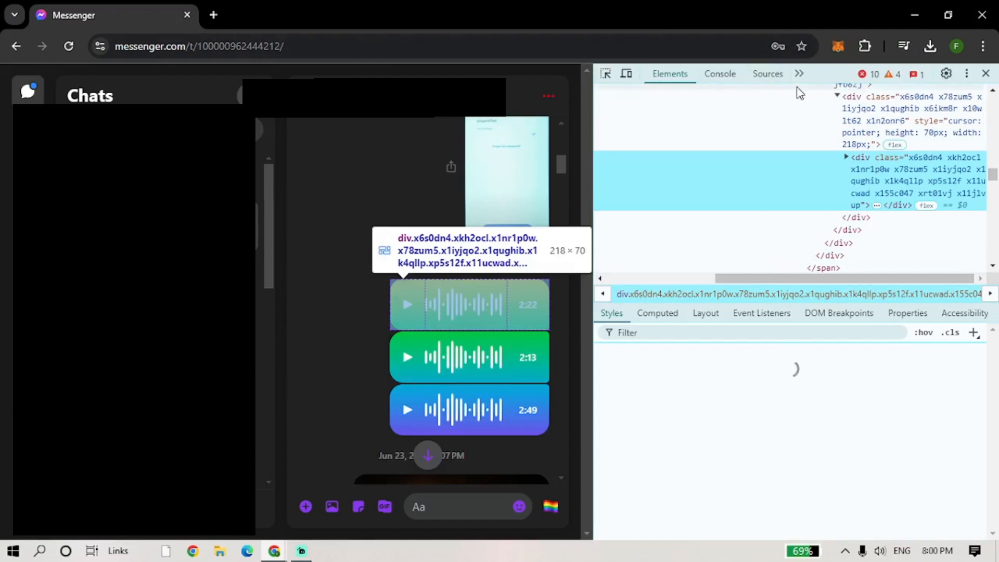
Switch DevTools to the Network panel via the overflow chevron to record requests
click(799, 73)
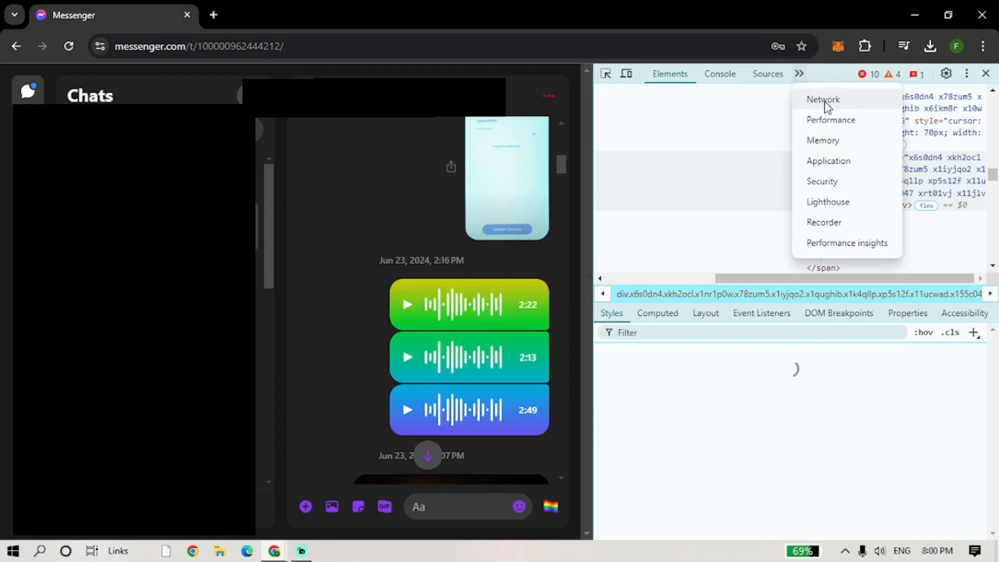
click(823, 100)
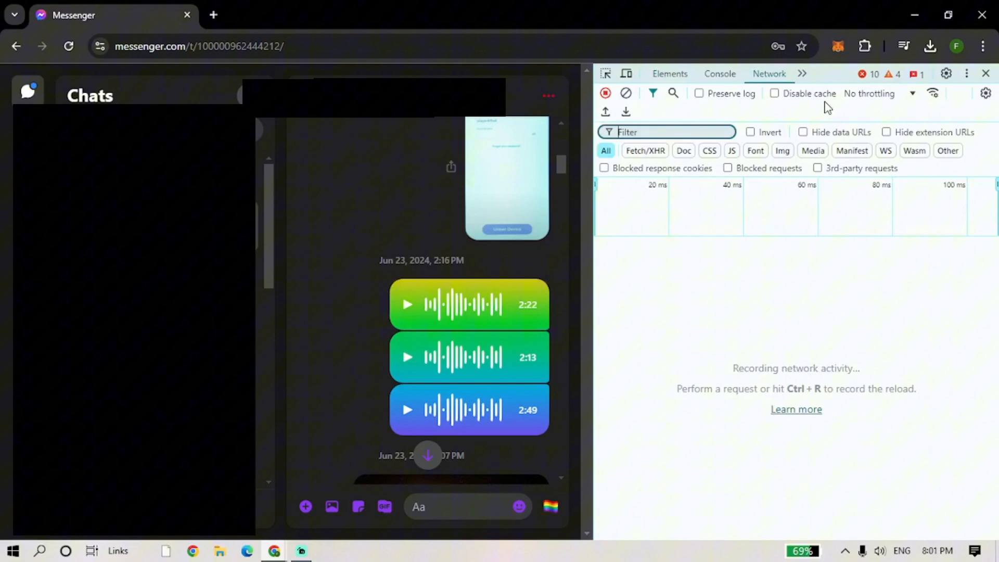
mouse_move(720, 198)
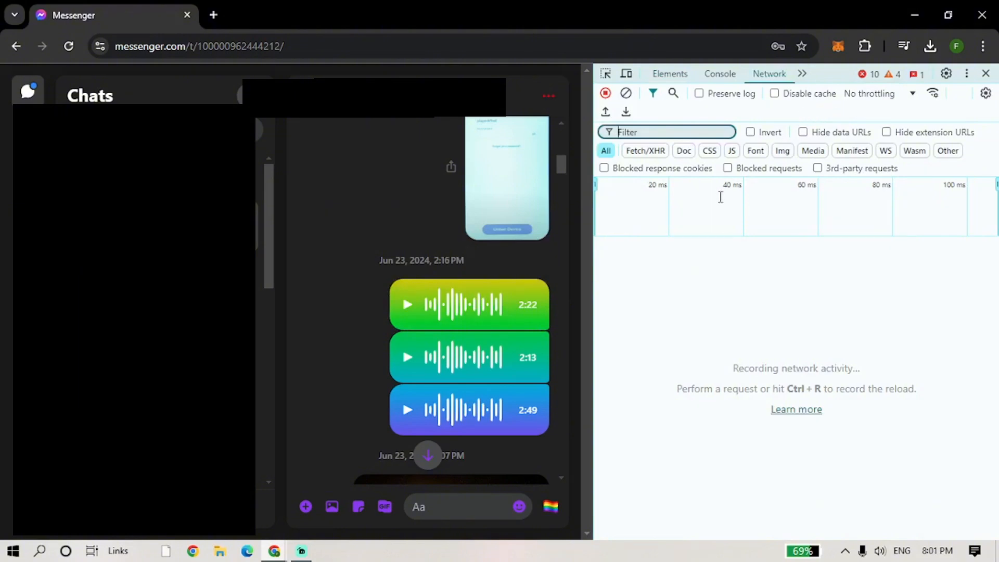
mouse_move(551, 281)
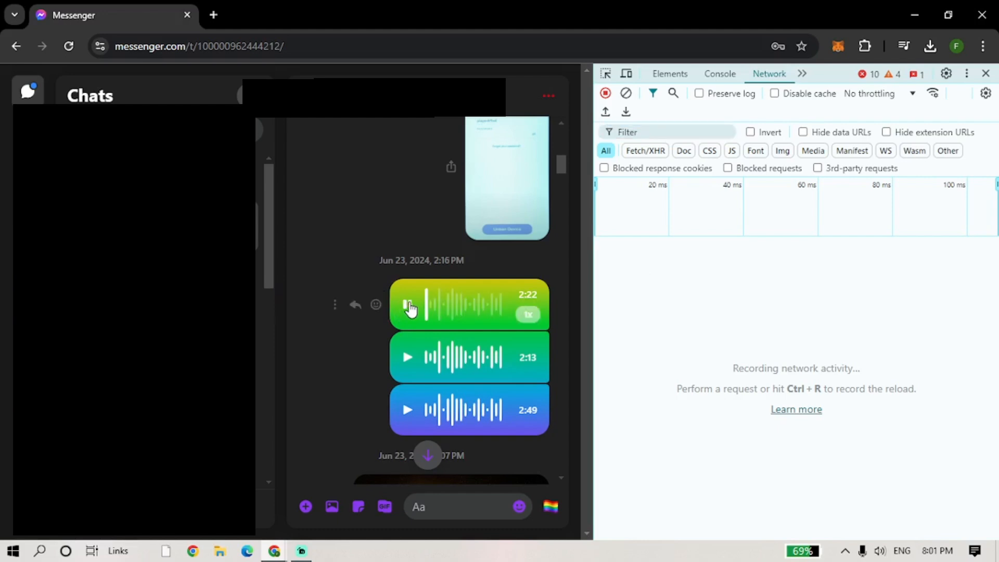
Play the 2:22 voice clip and select its audioclip request in the network log
click(408, 304)
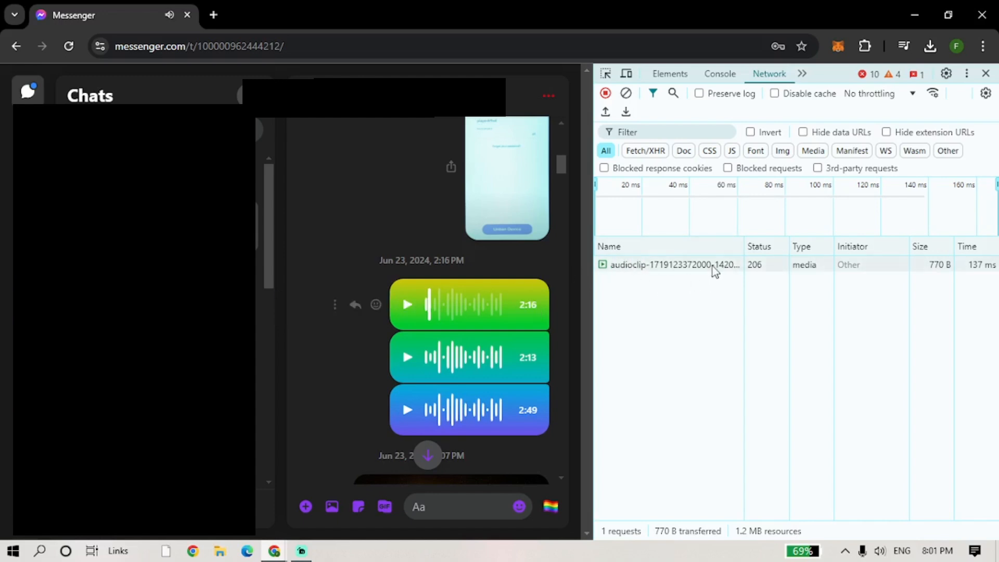
mouse_move(712, 266)
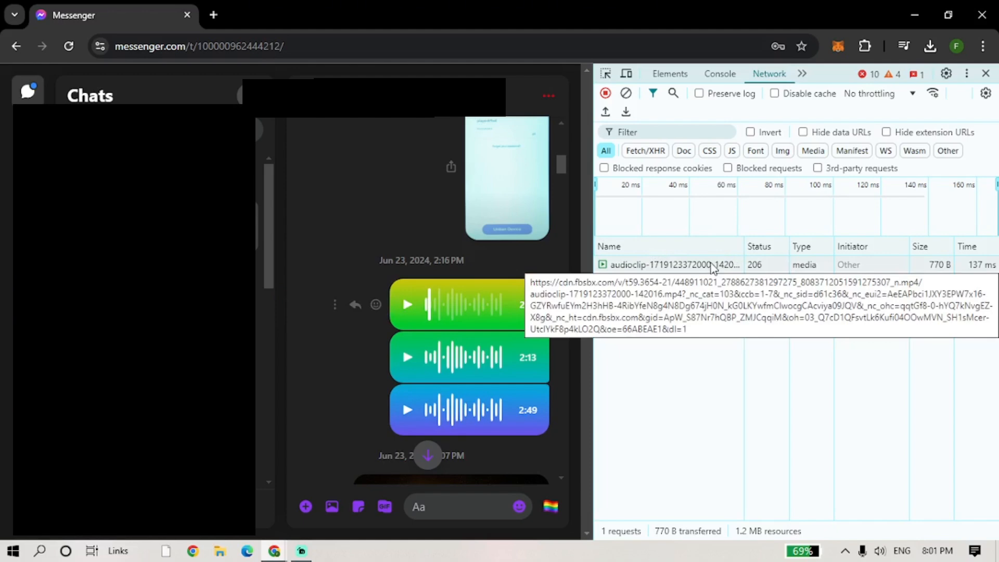
click(674, 265)
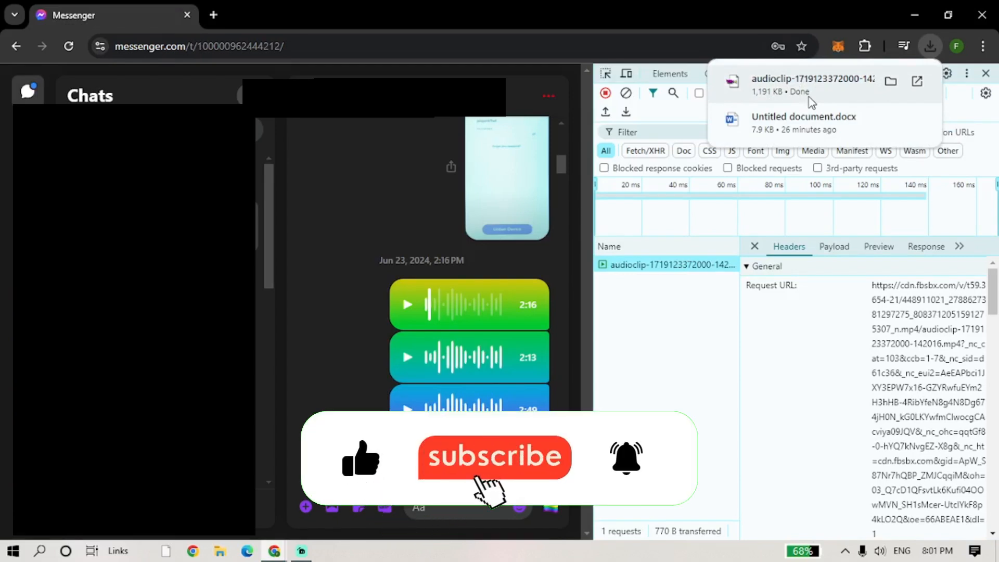
mouse_move(635, 474)
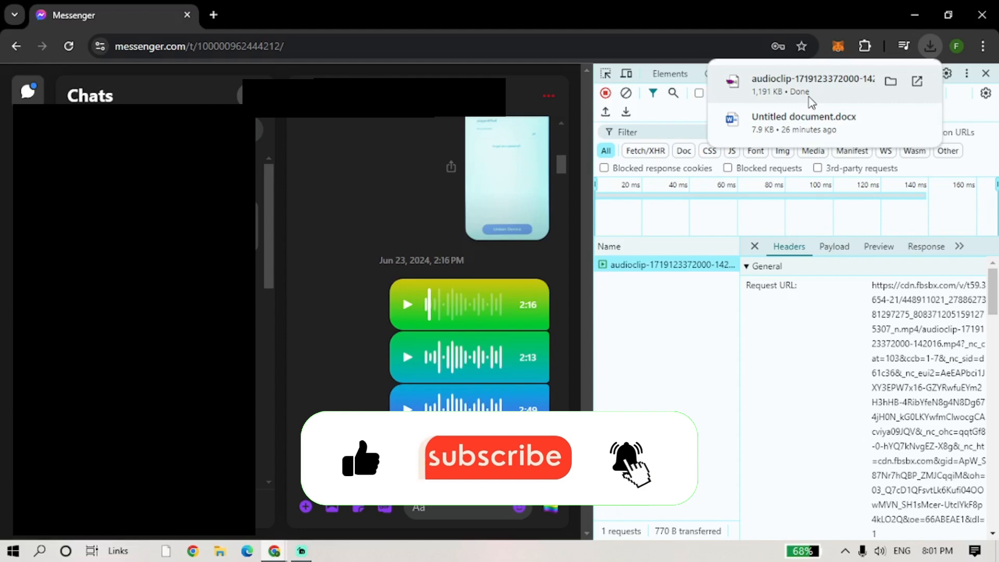